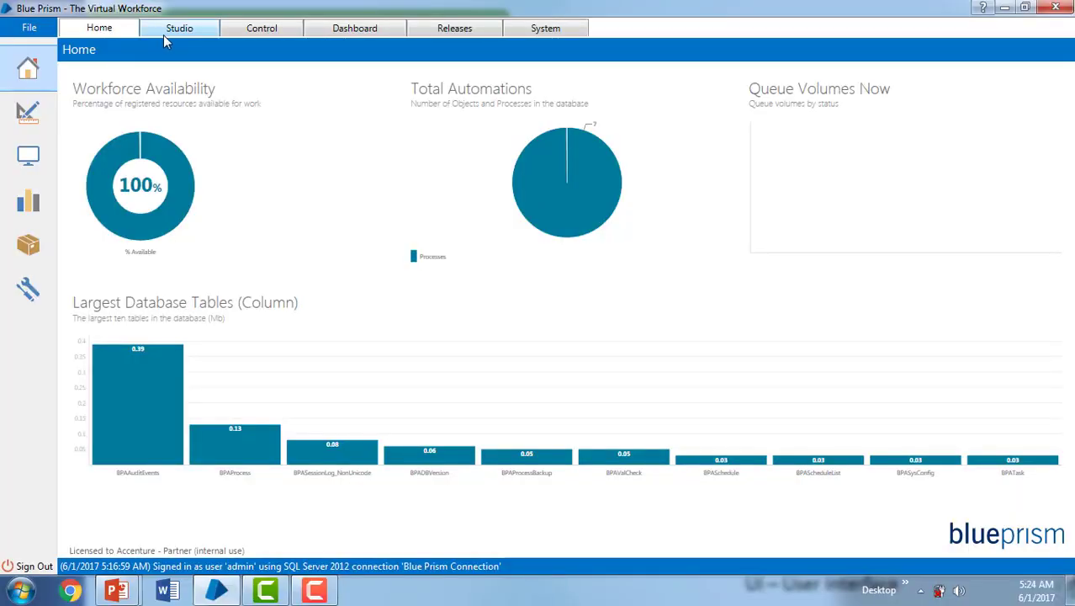
Switch to the Studio tab and bring up the File menu.
click(179, 27)
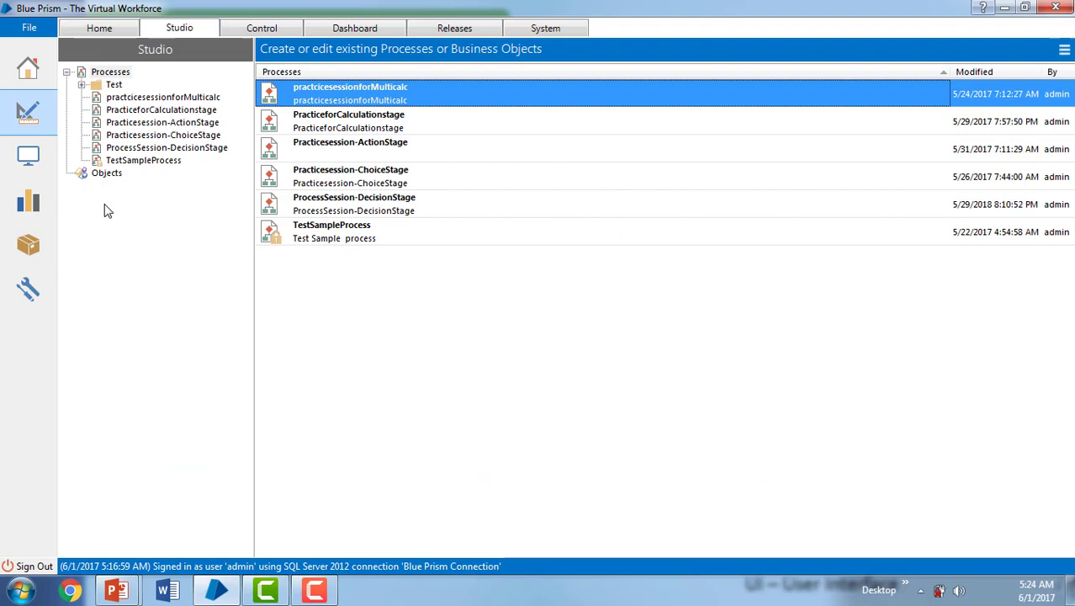
mouse_move(107, 194)
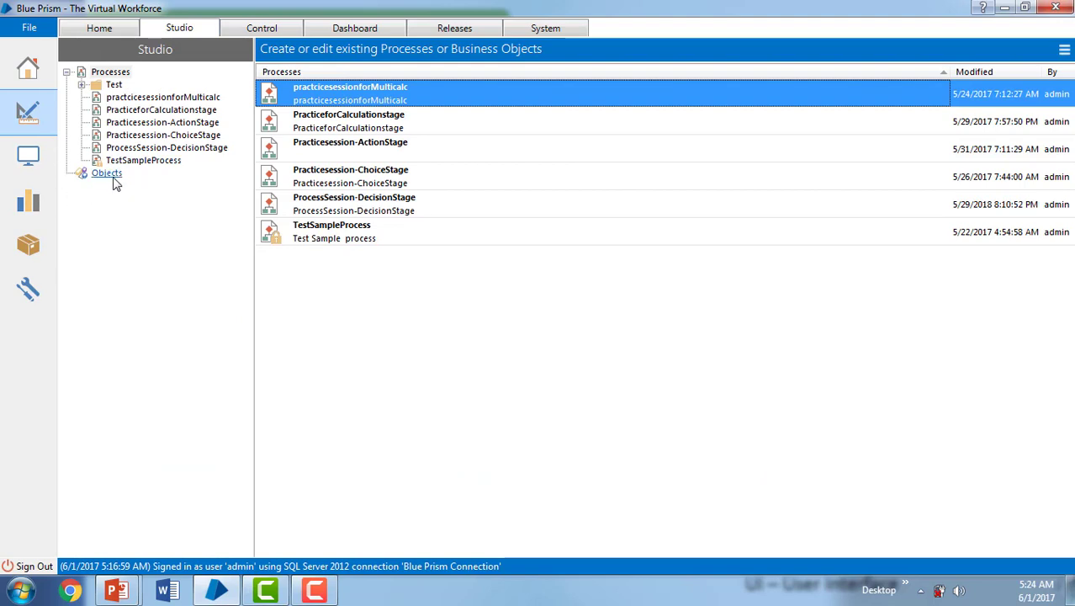
mouse_move(119, 198)
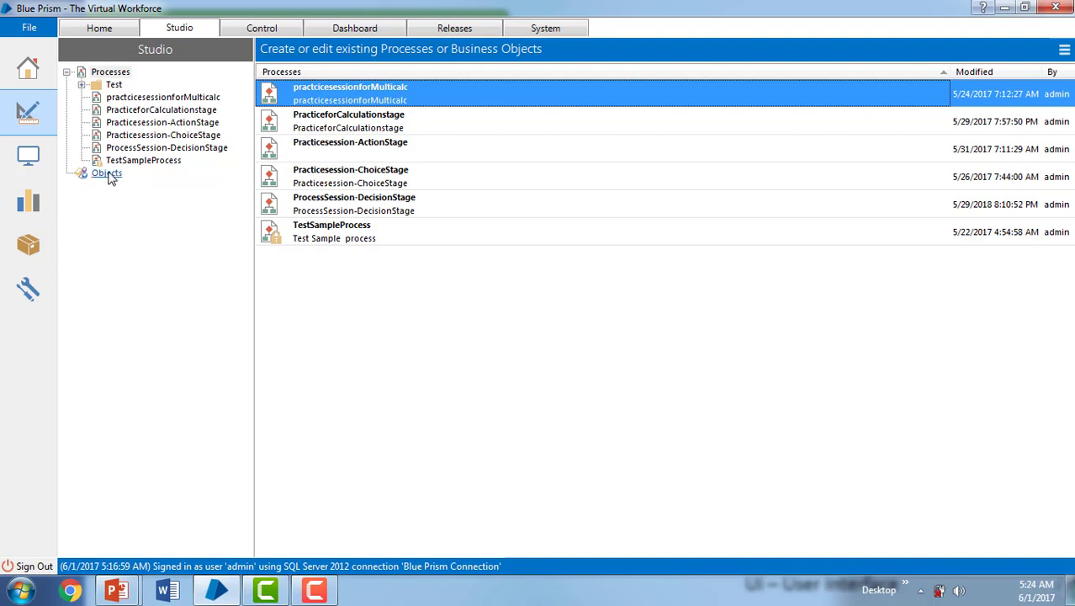
click(28, 29)
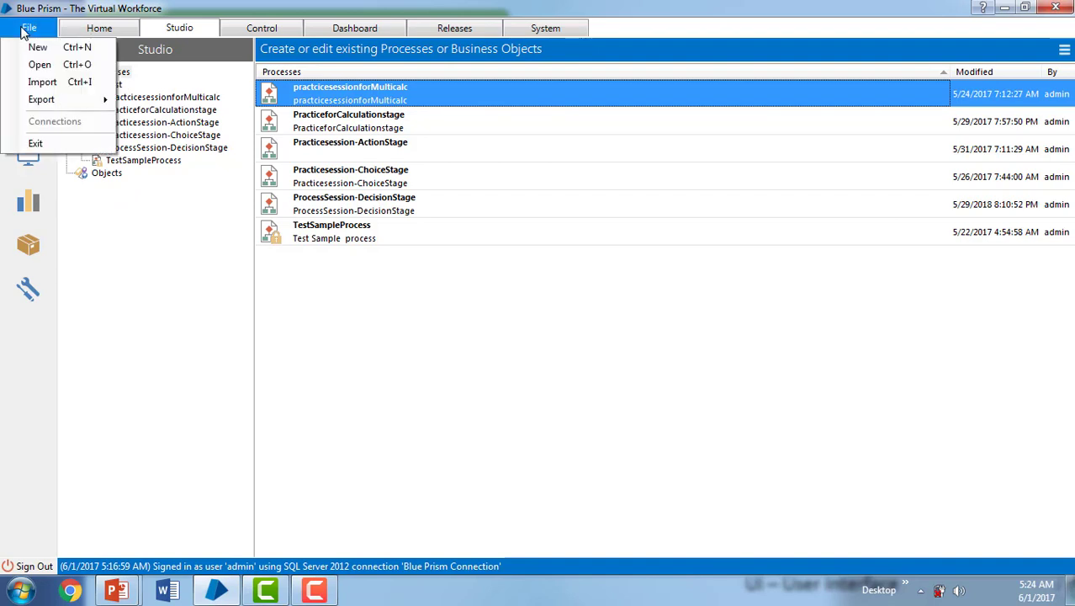
mouse_move(45, 82)
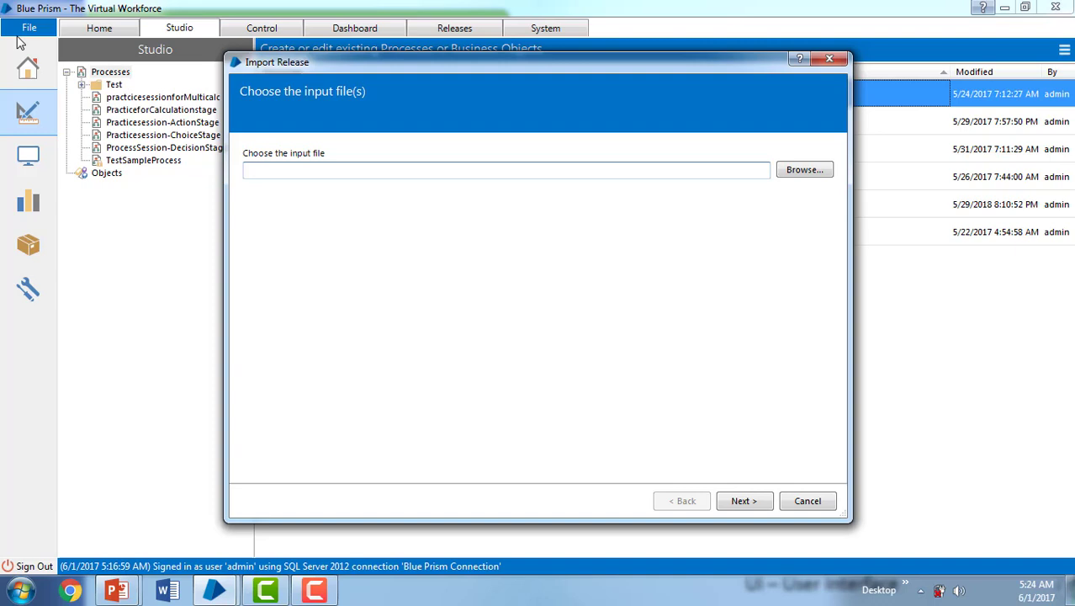
mouse_move(331, 186)
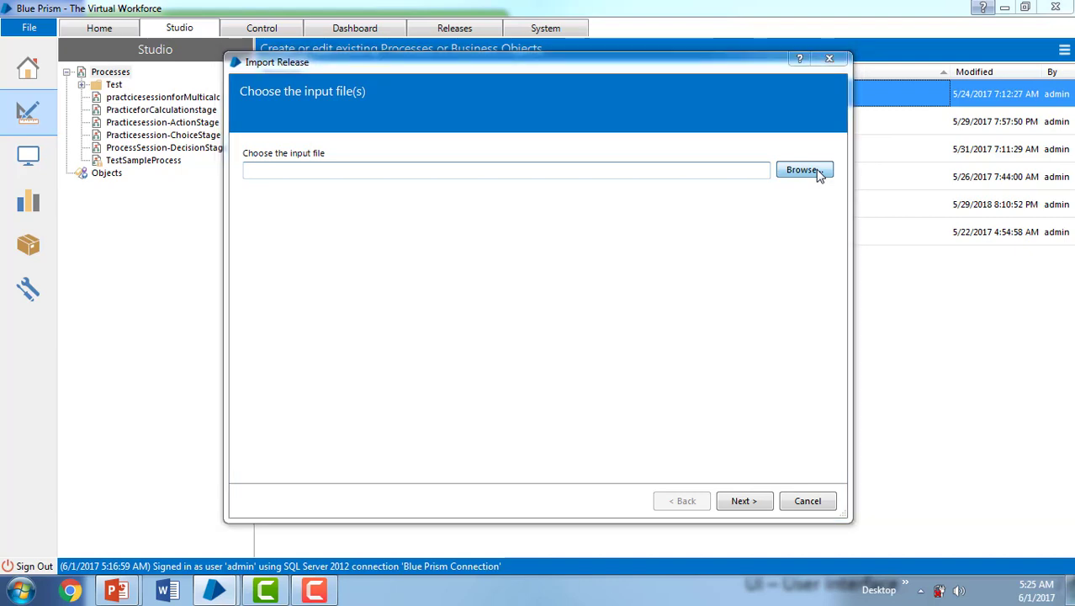
Browse for the release file to import in the Import Release wizard.
click(805, 169)
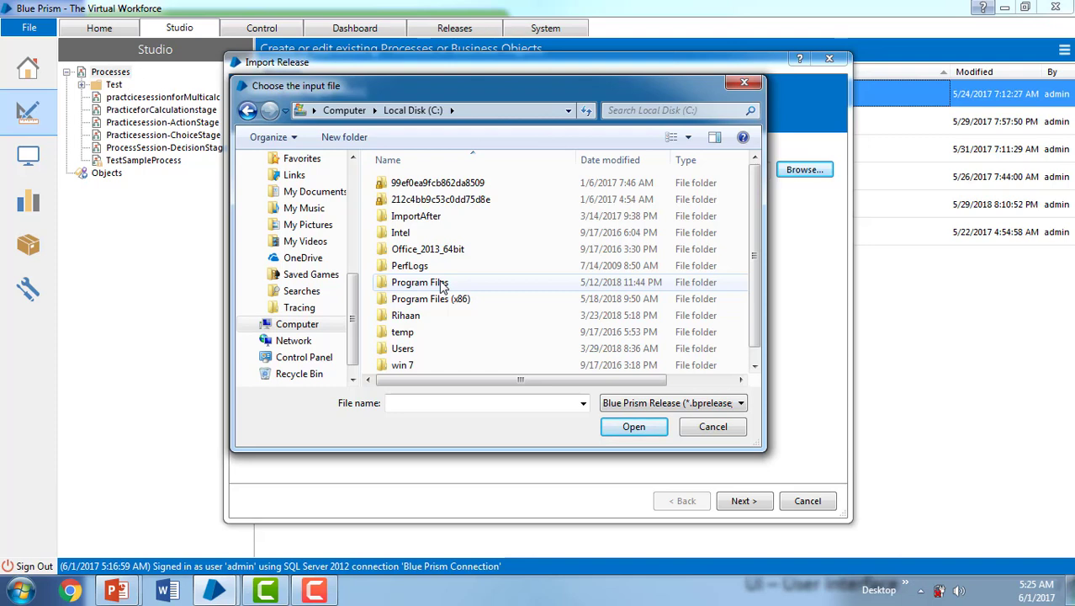
mouse_move(446, 298)
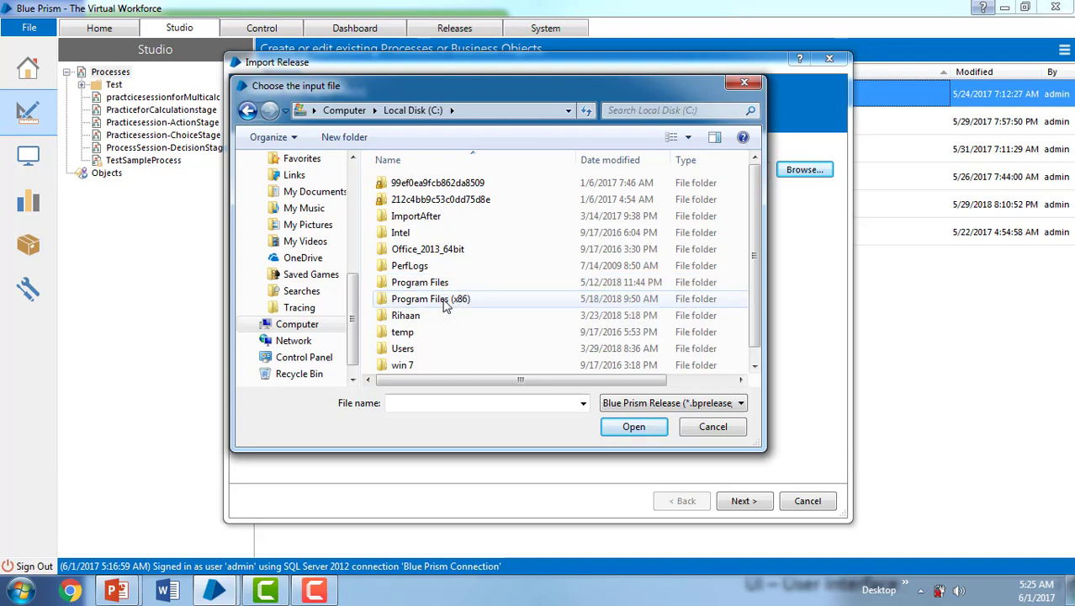
mouse_move(439, 282)
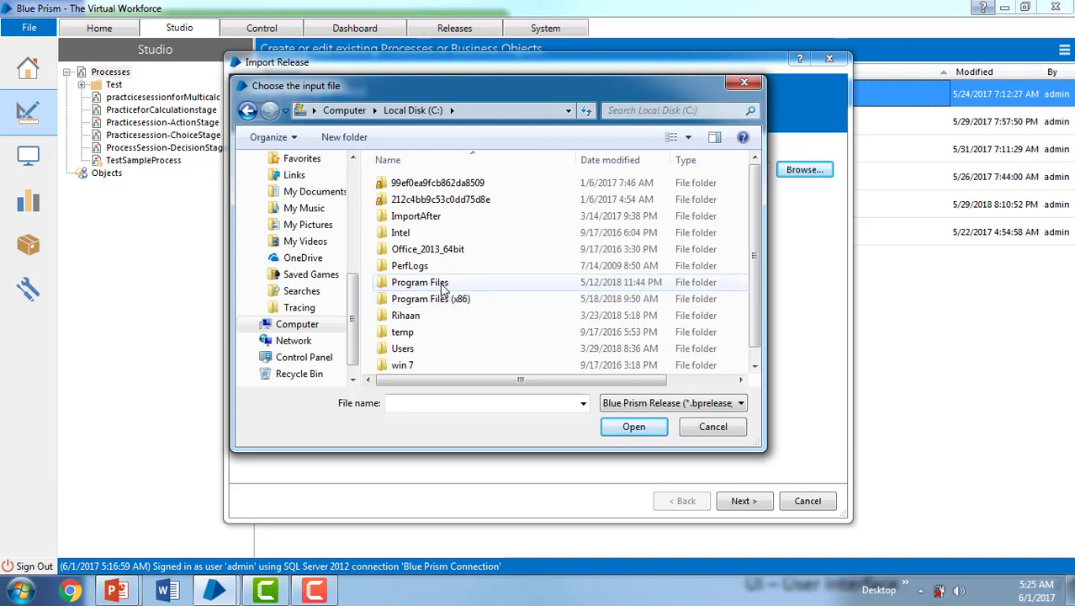
Navigate to Program Files\Blue Prism Limited\Blue Prism Automate\VBO.
double_click(417, 282)
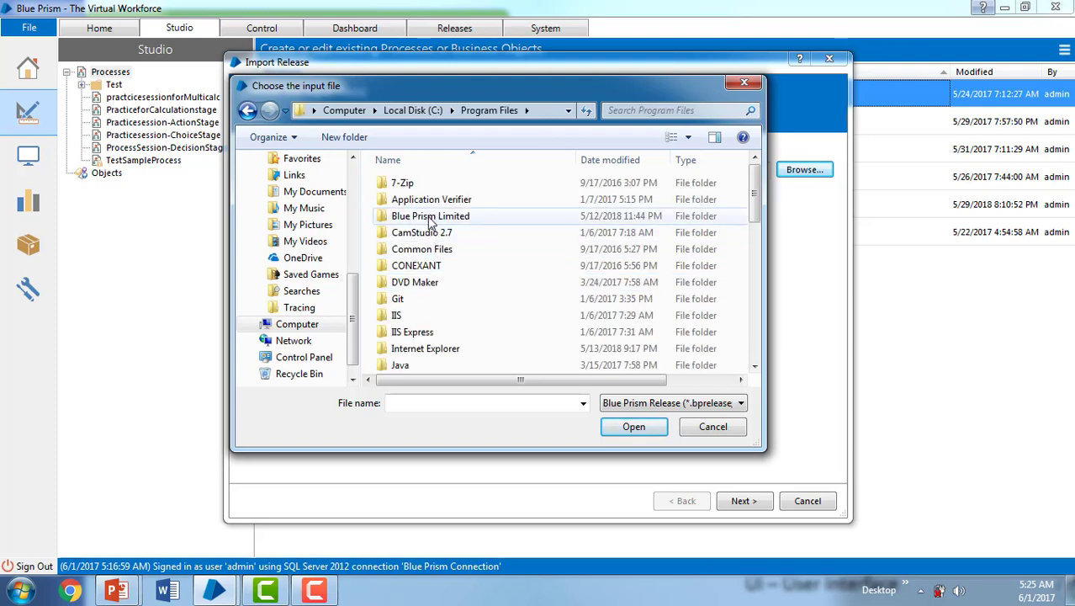
double_click(430, 215)
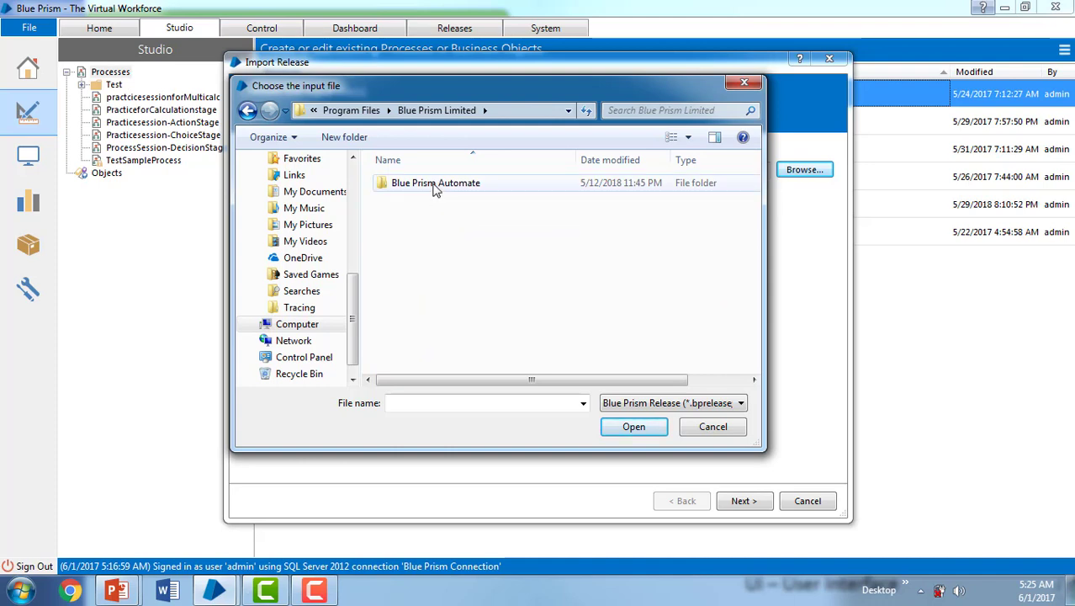
double_click(433, 182)
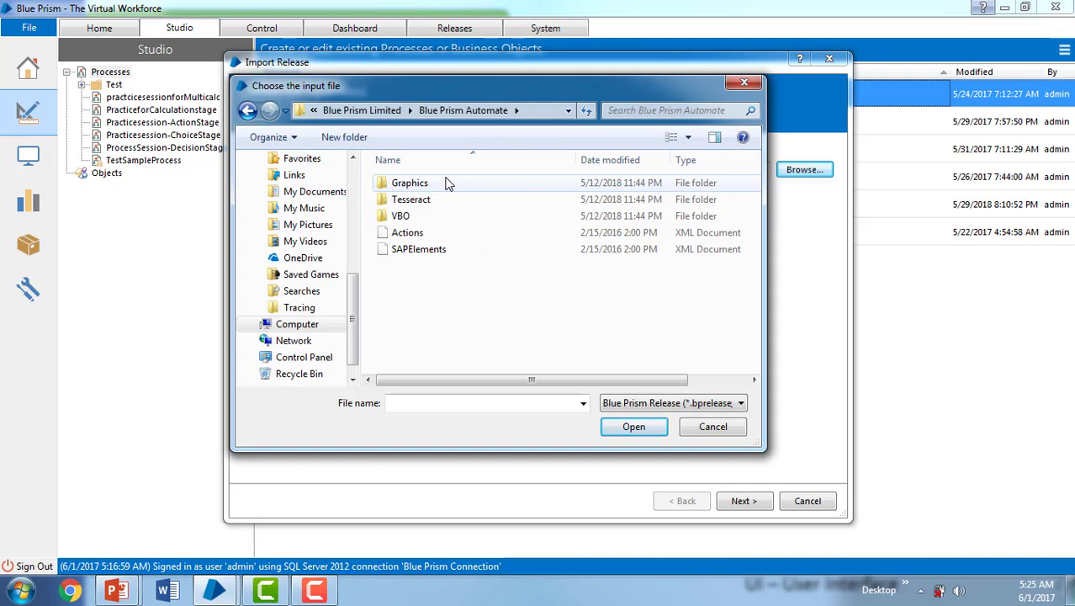
mouse_move(405, 218)
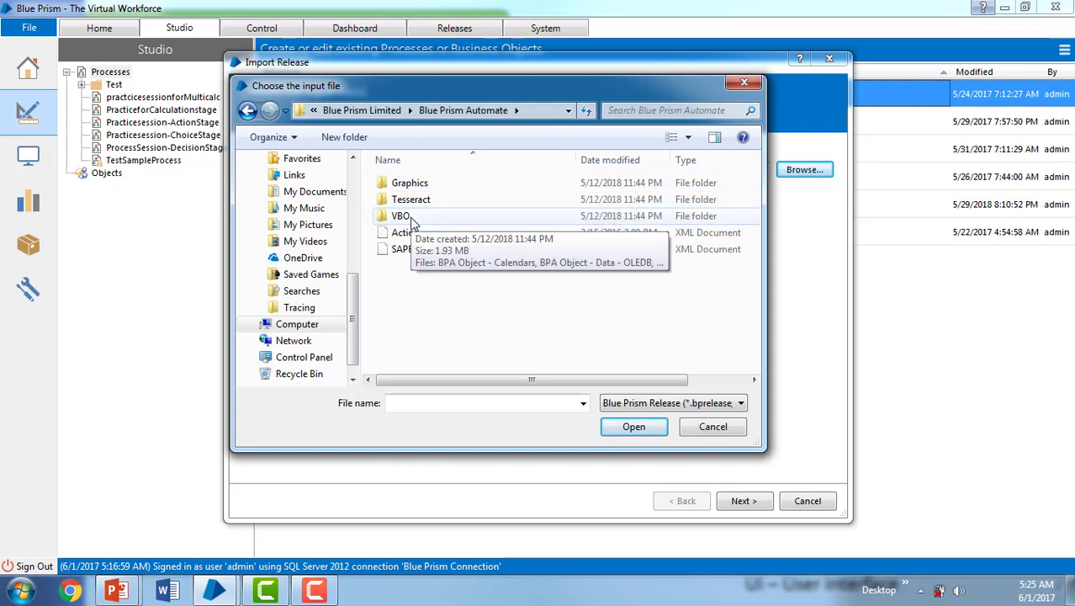
double_click(393, 215)
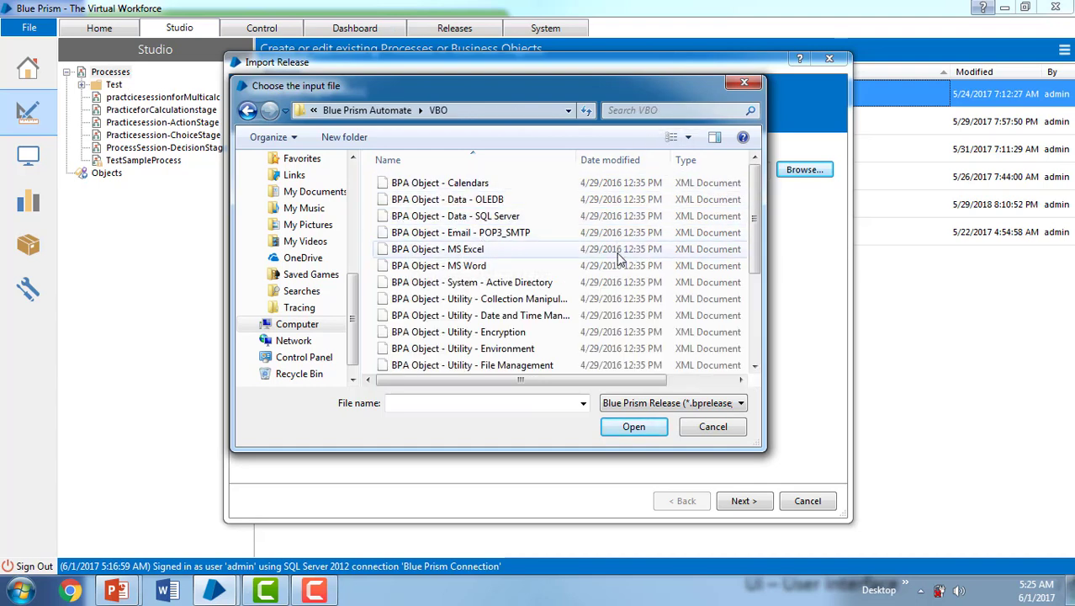
mouse_move(572, 265)
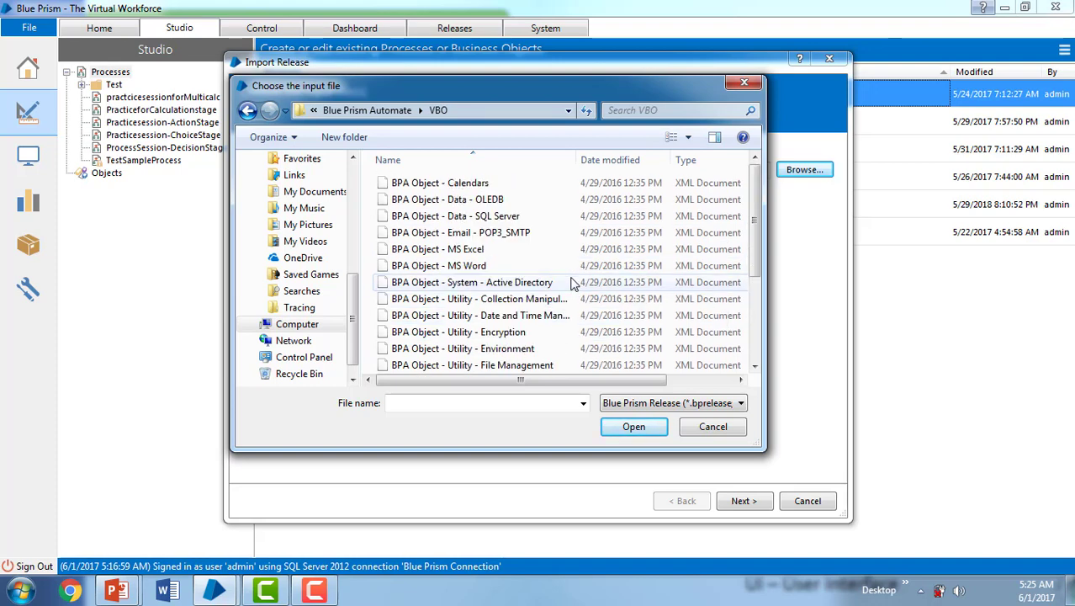
mouse_move(531, 268)
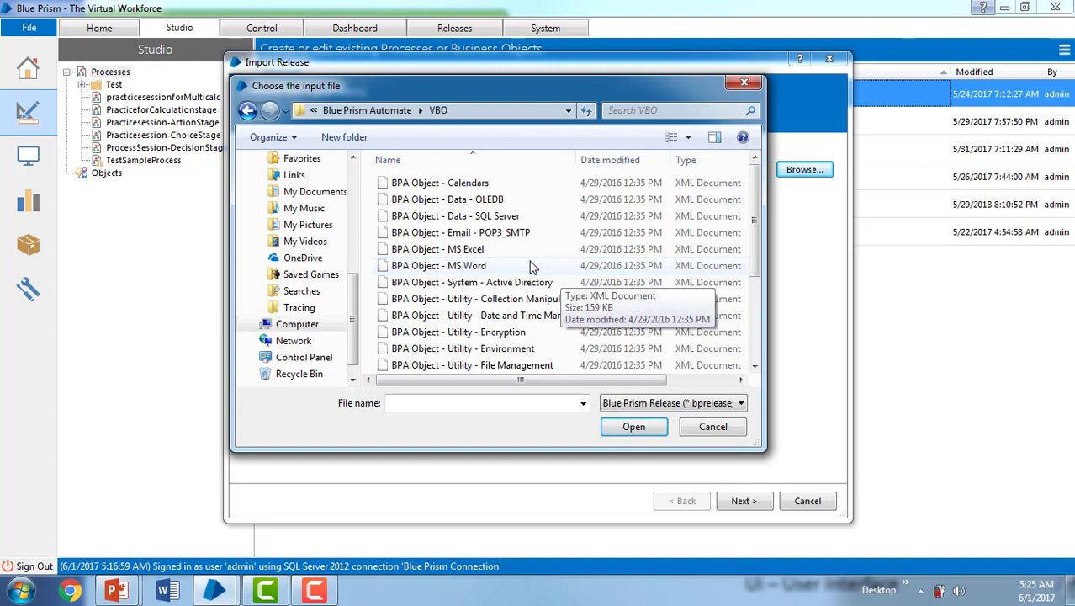
mouse_move(466, 220)
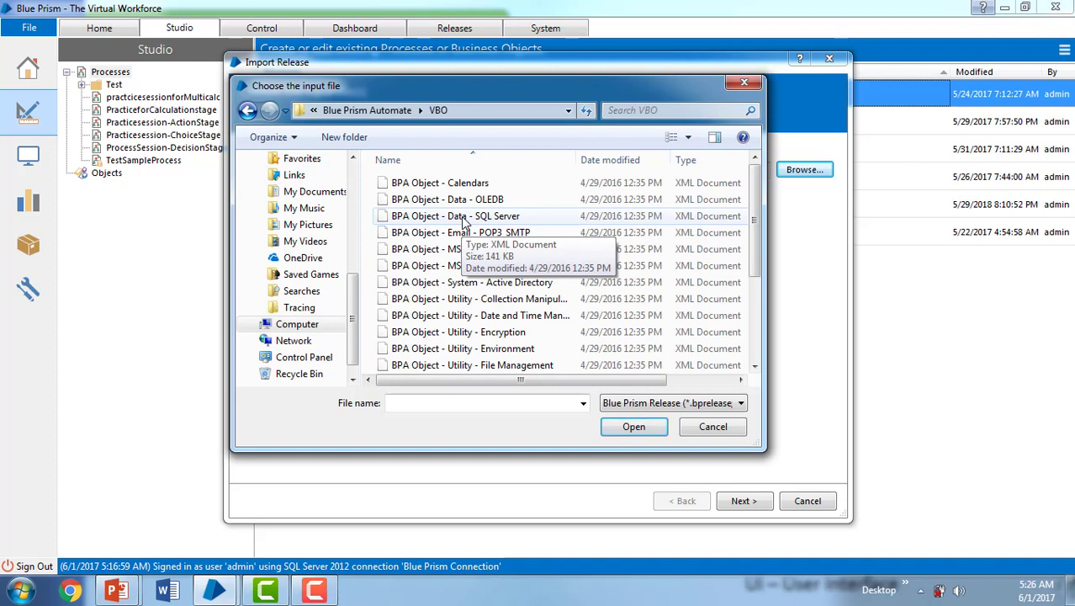
Select the BPA Object - Data - SQL Server file after previewing the MS Excel and MS Word files.
click(453, 215)
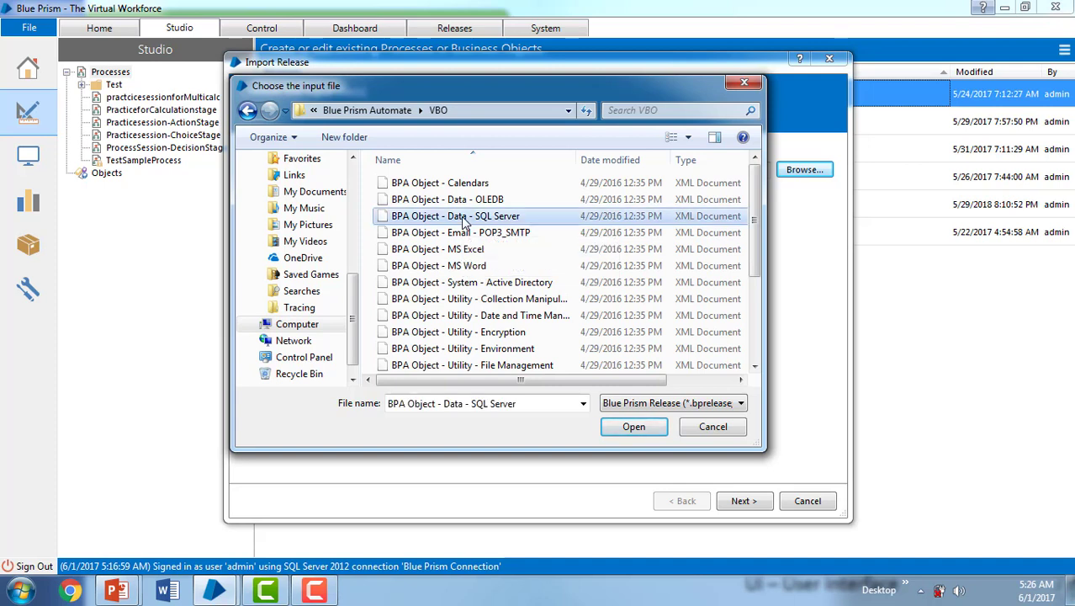
mouse_move(488, 233)
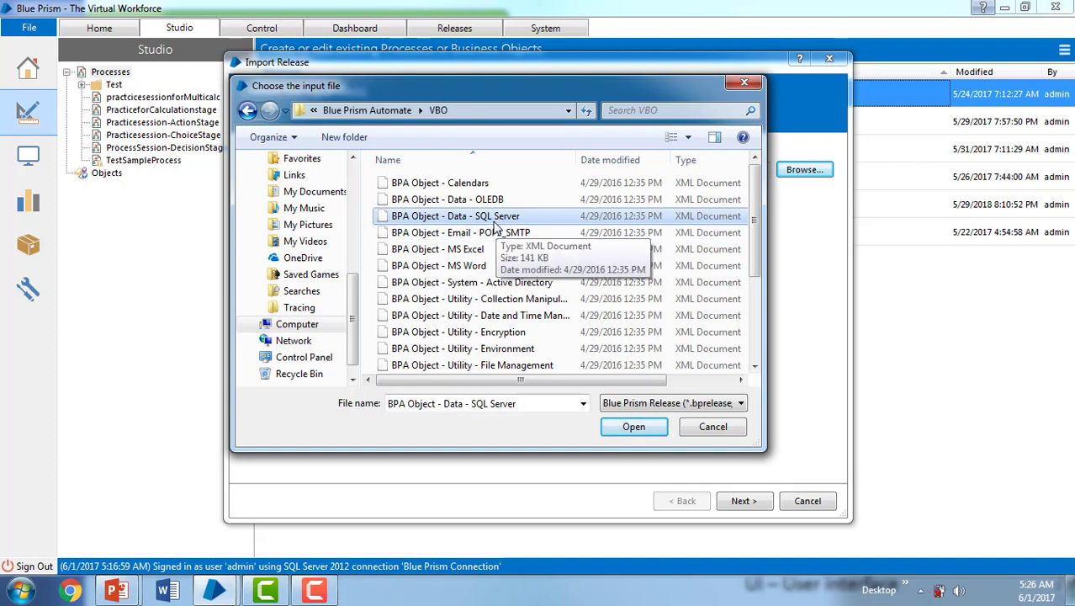
mouse_move(465, 253)
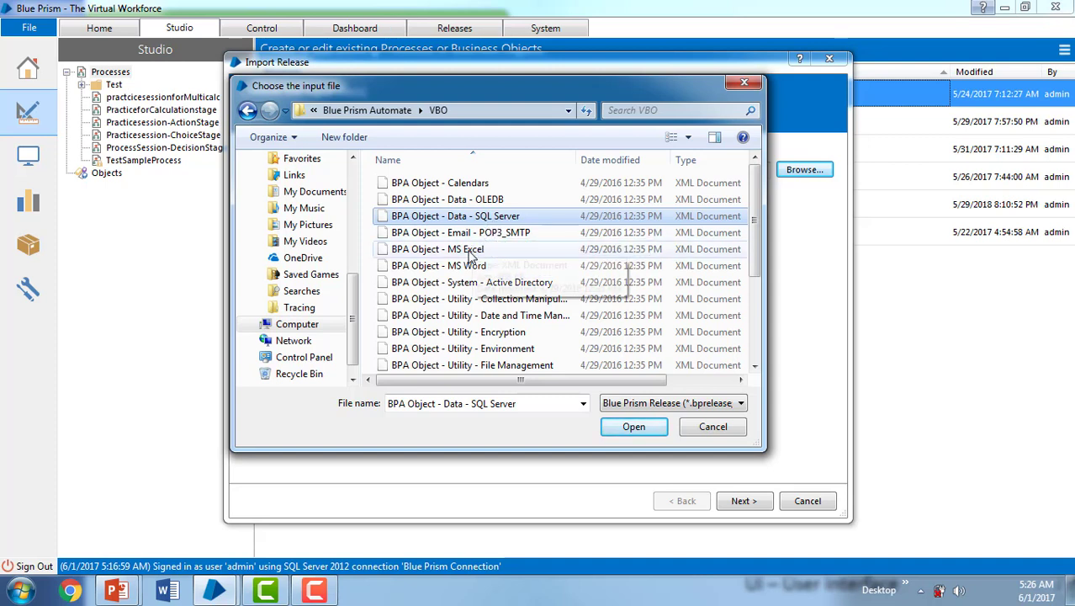
click(438, 249)
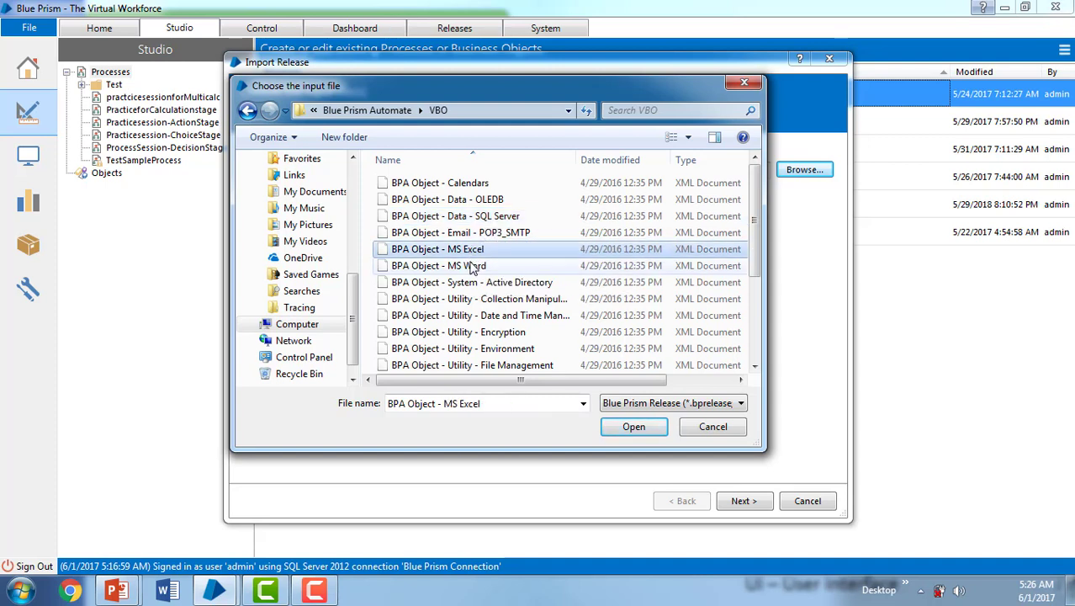
click(440, 265)
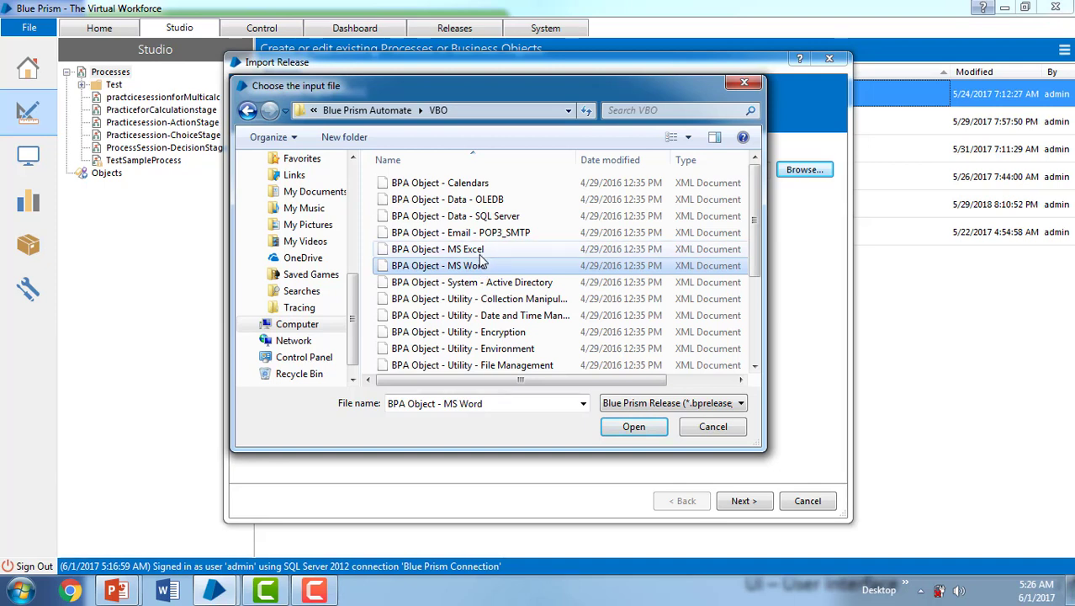
mouse_move(481, 265)
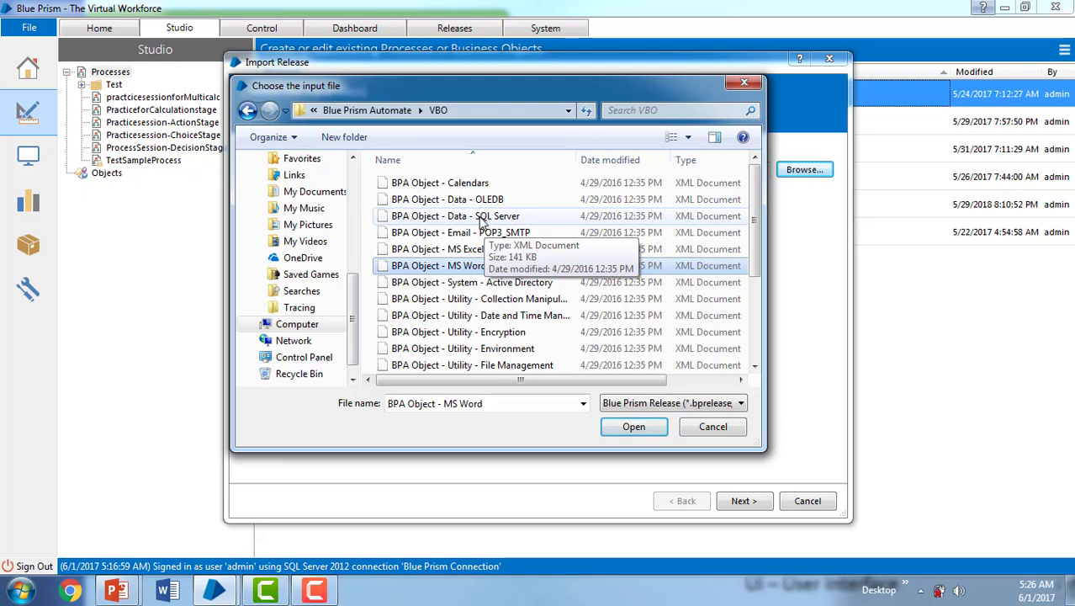
click(453, 216)
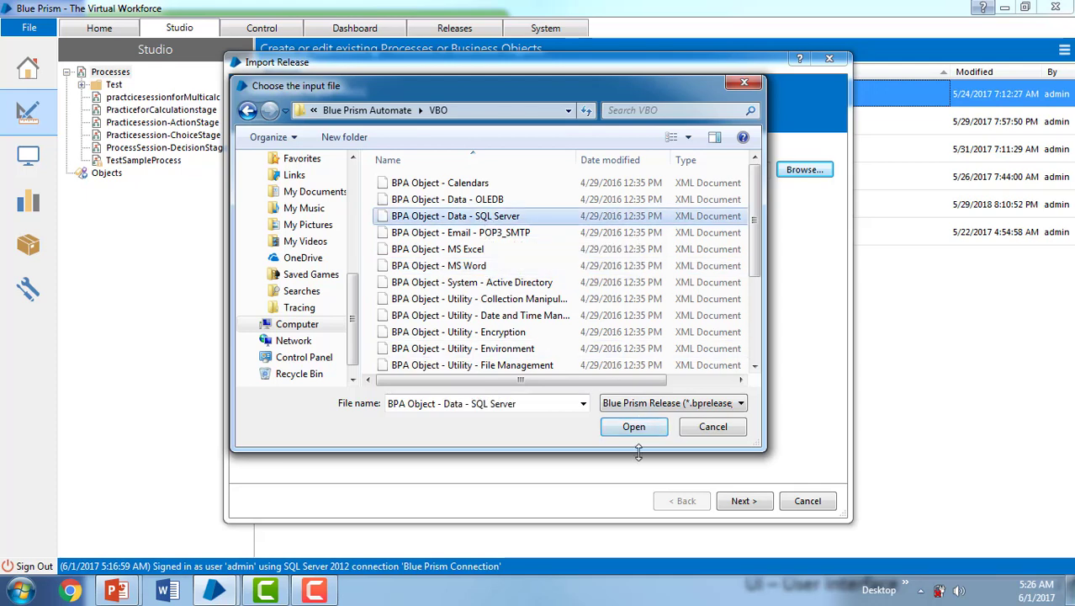
Import the Data - SQL Server release through the wizard to completion.
click(634, 426)
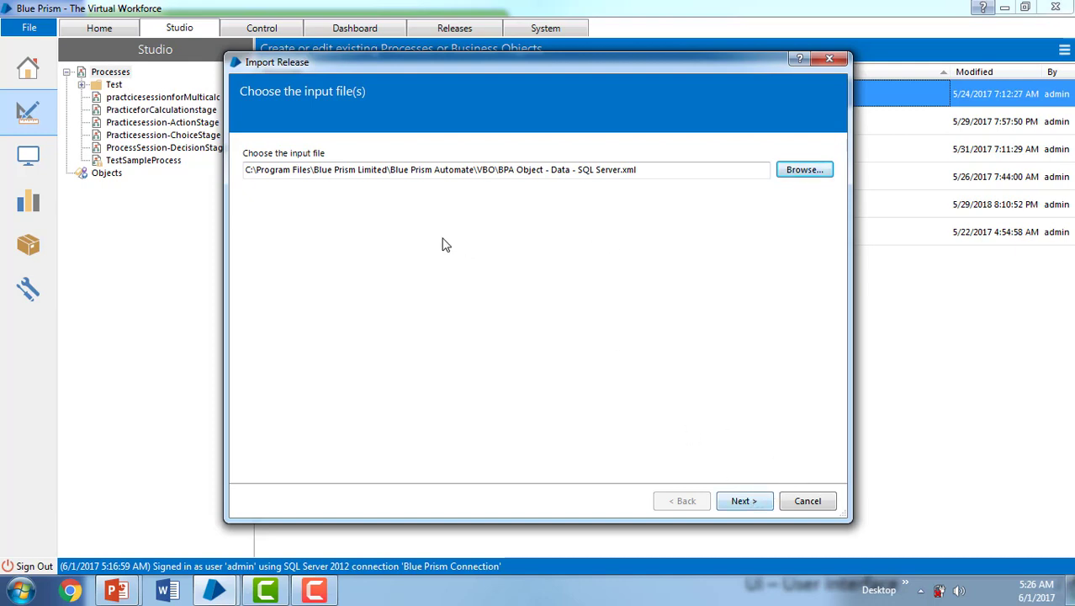
mouse_move(532, 176)
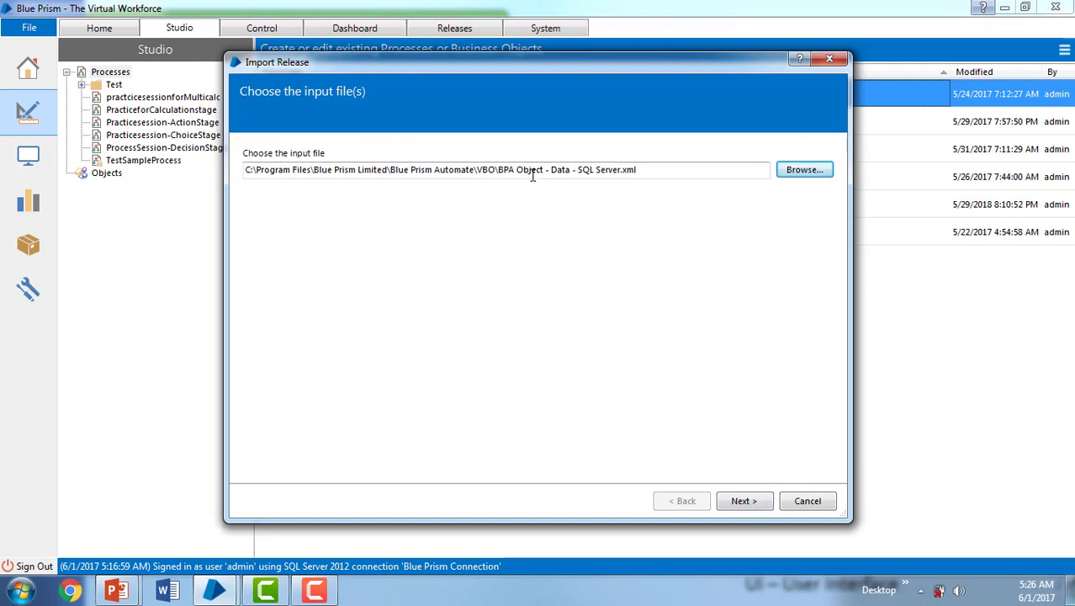
double_click(628, 169)
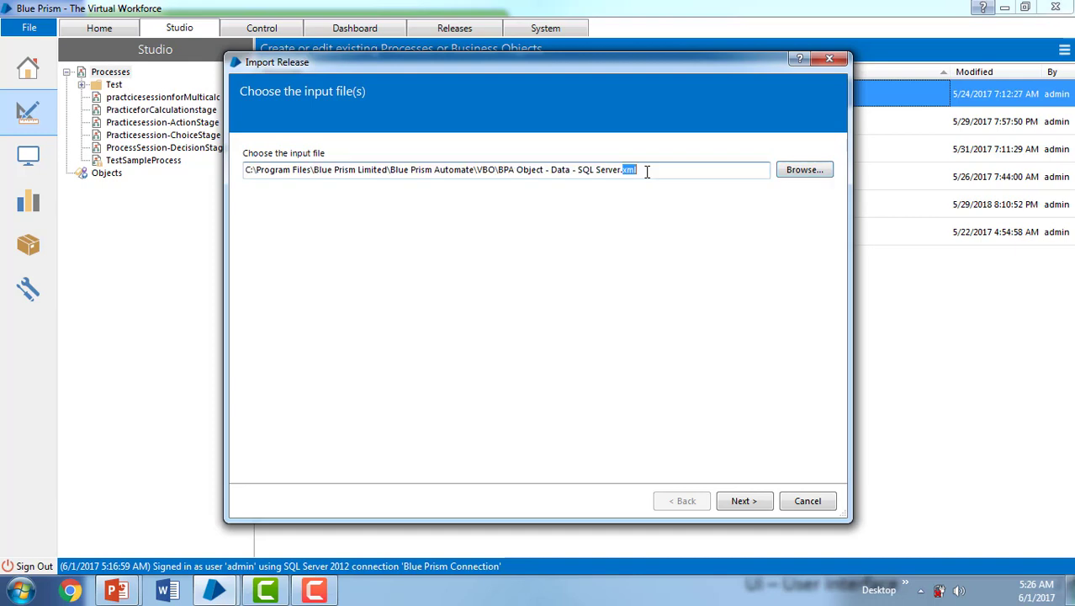
click(745, 501)
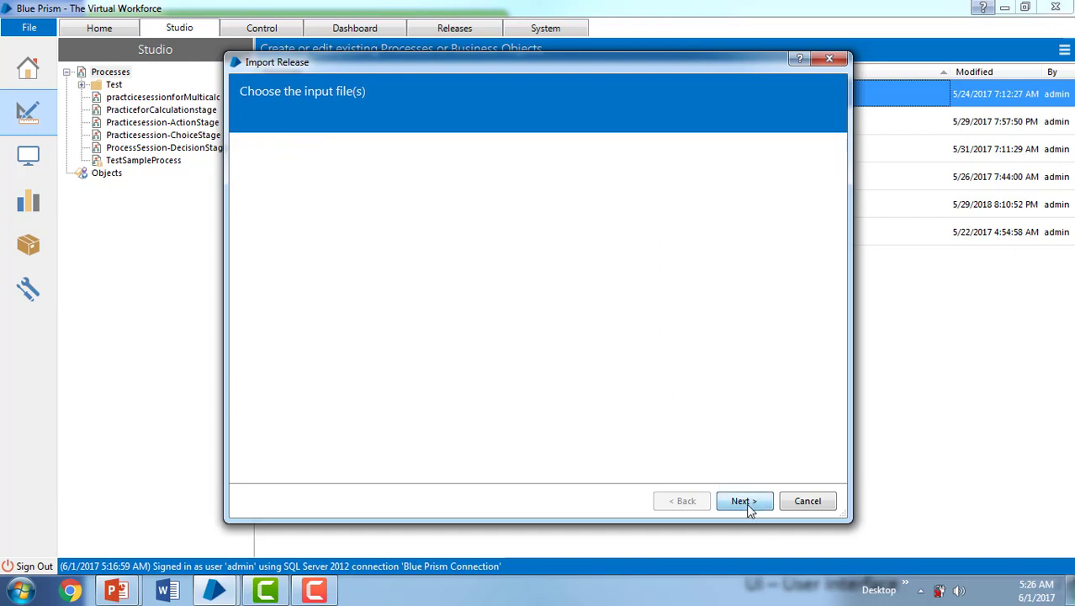
click(744, 500)
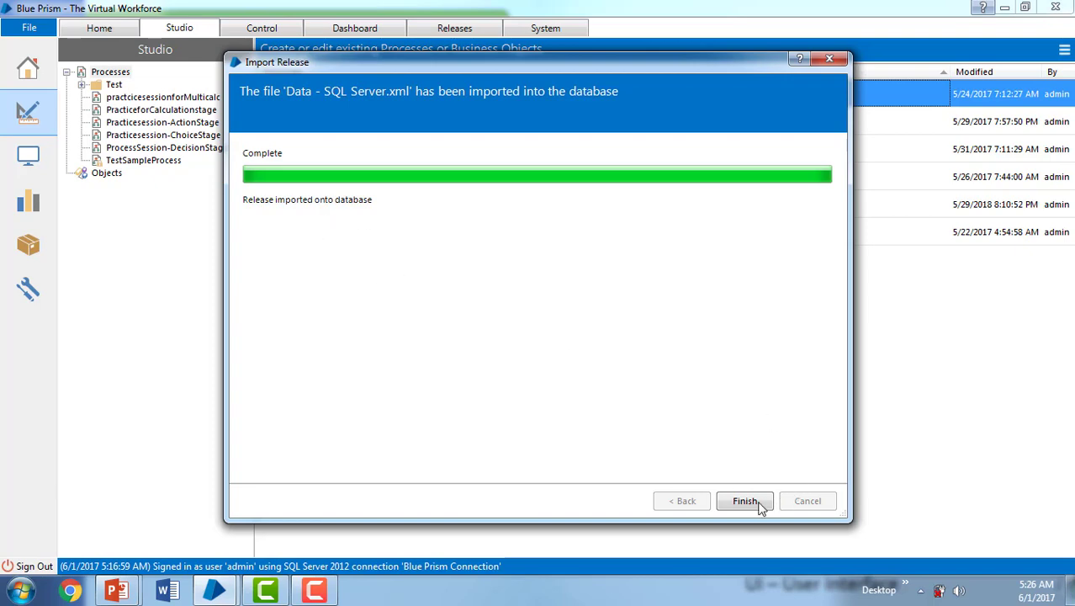
click(745, 501)
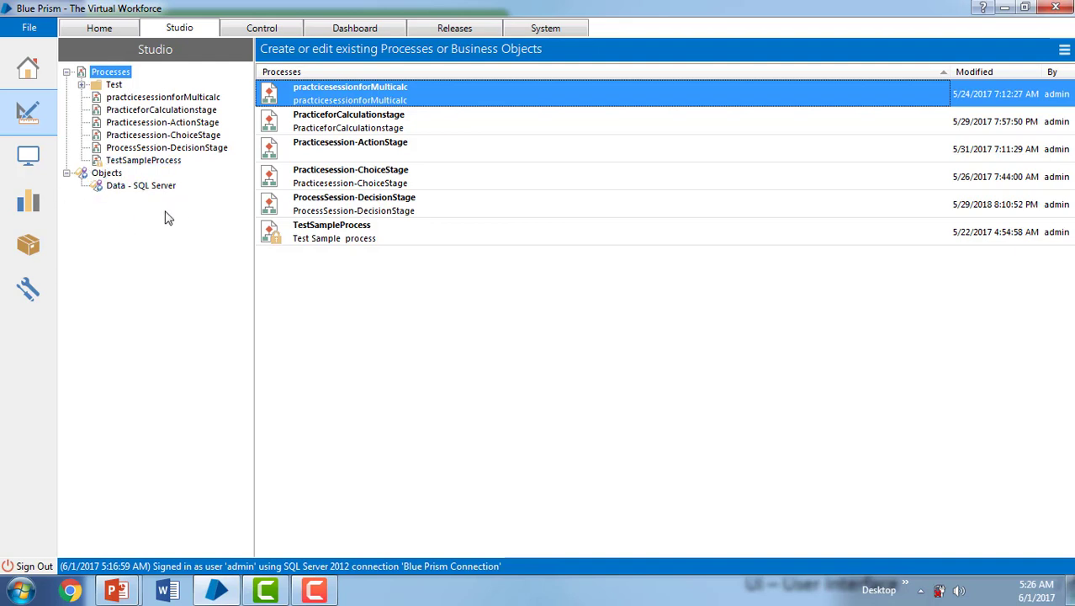
mouse_move(156, 194)
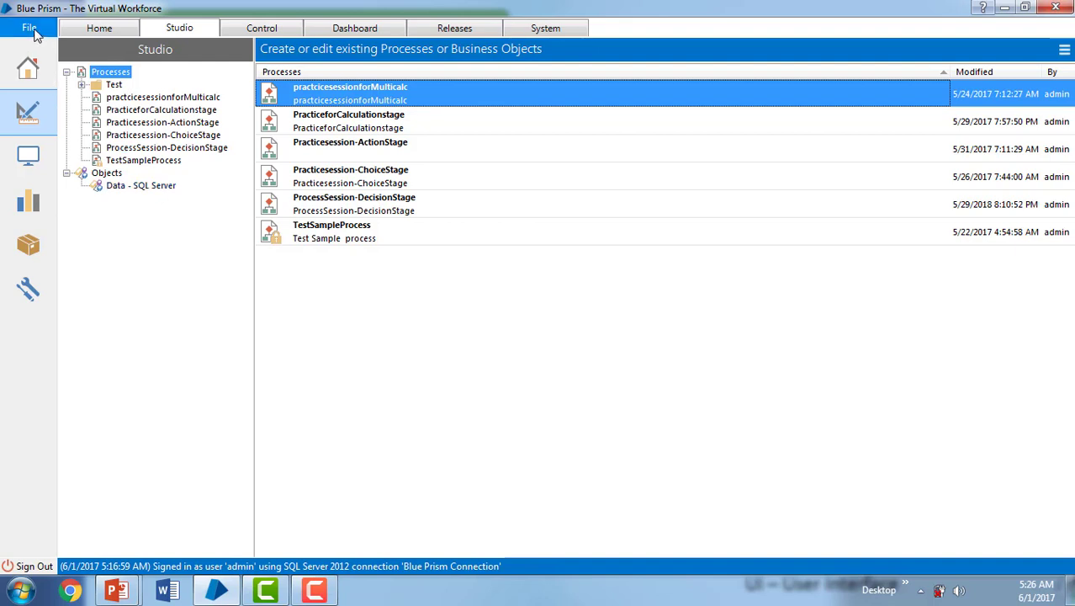
Import the BPA Object - MS Excel release file through the Import Release wizard.
click(29, 29)
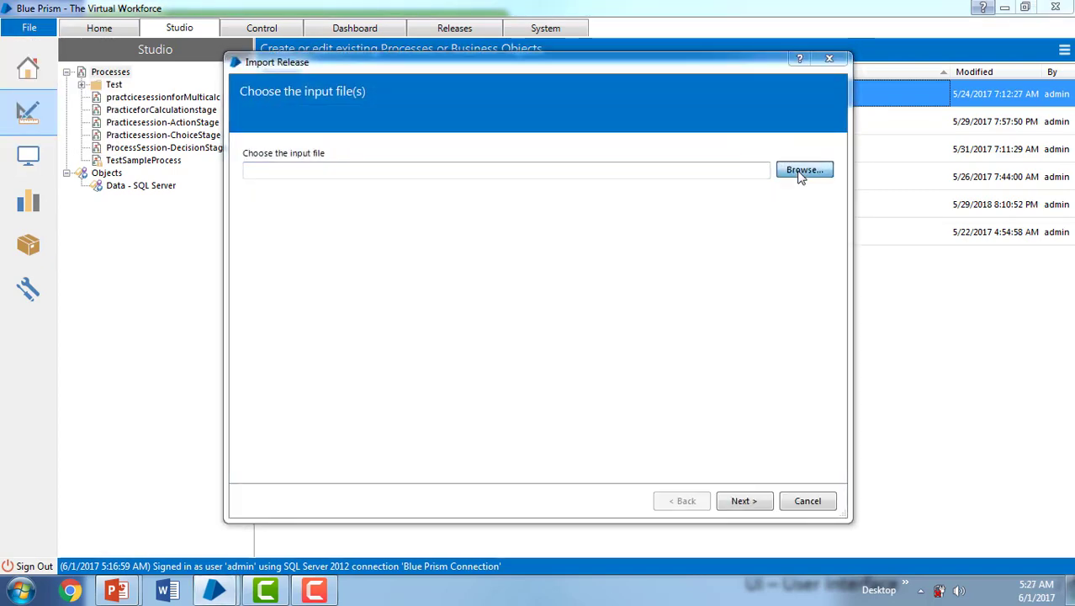
click(804, 169)
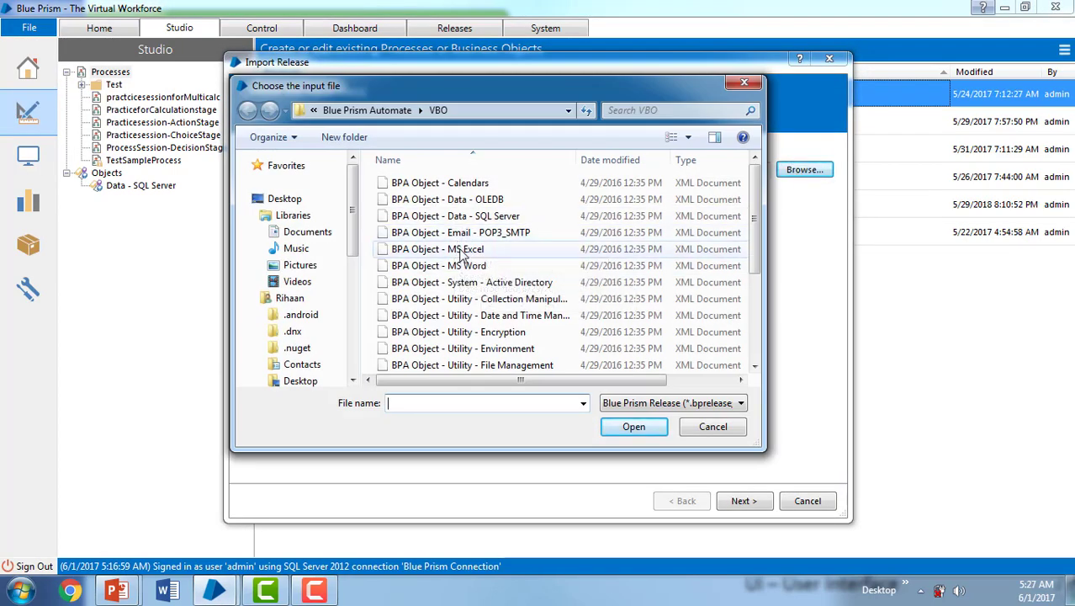
double_click(438, 248)
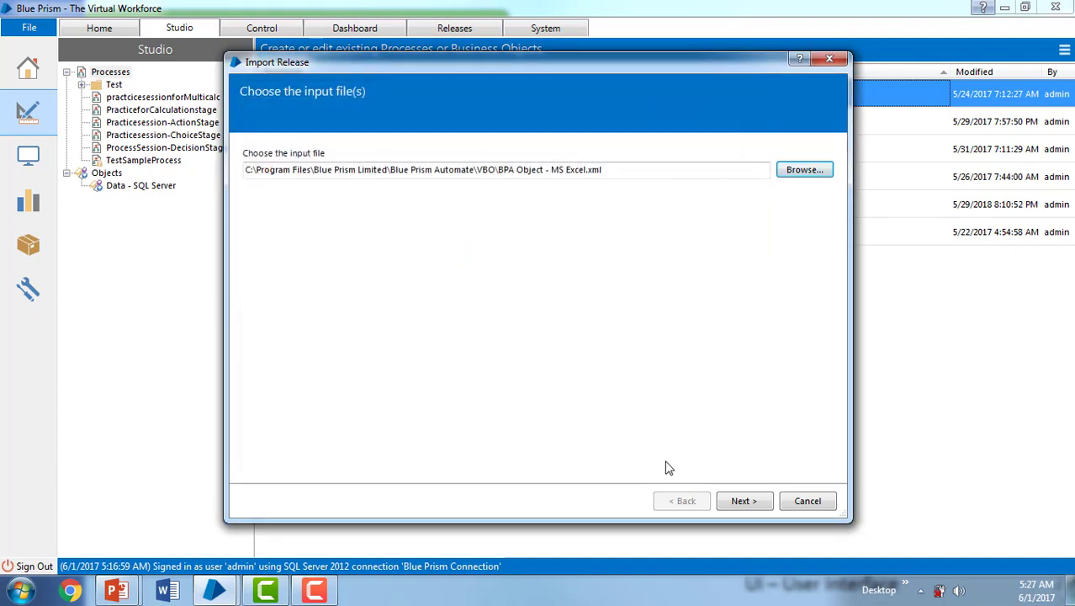
click(745, 501)
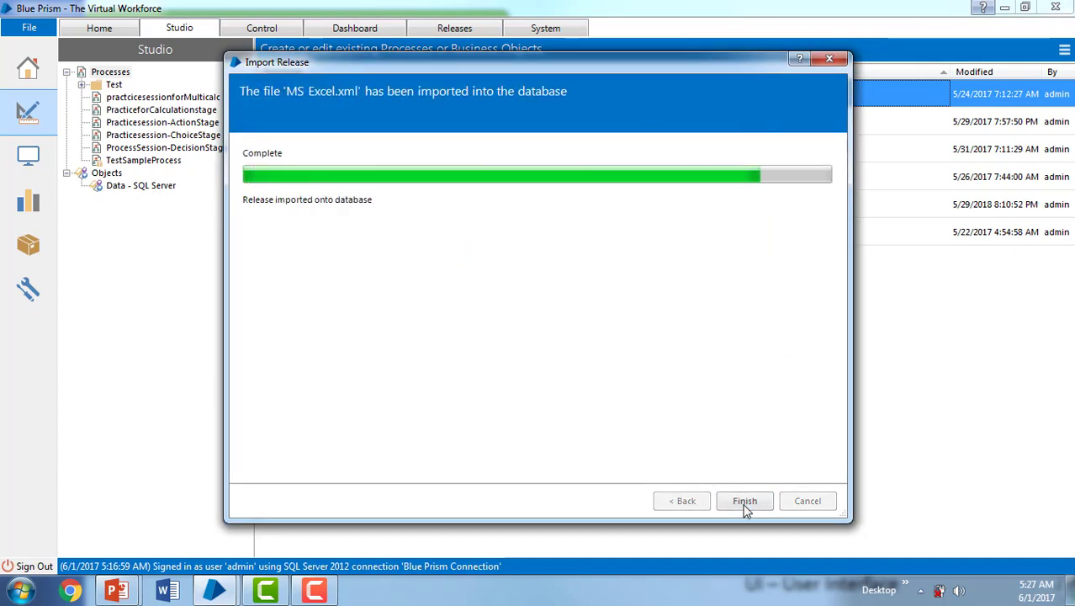
click(745, 500)
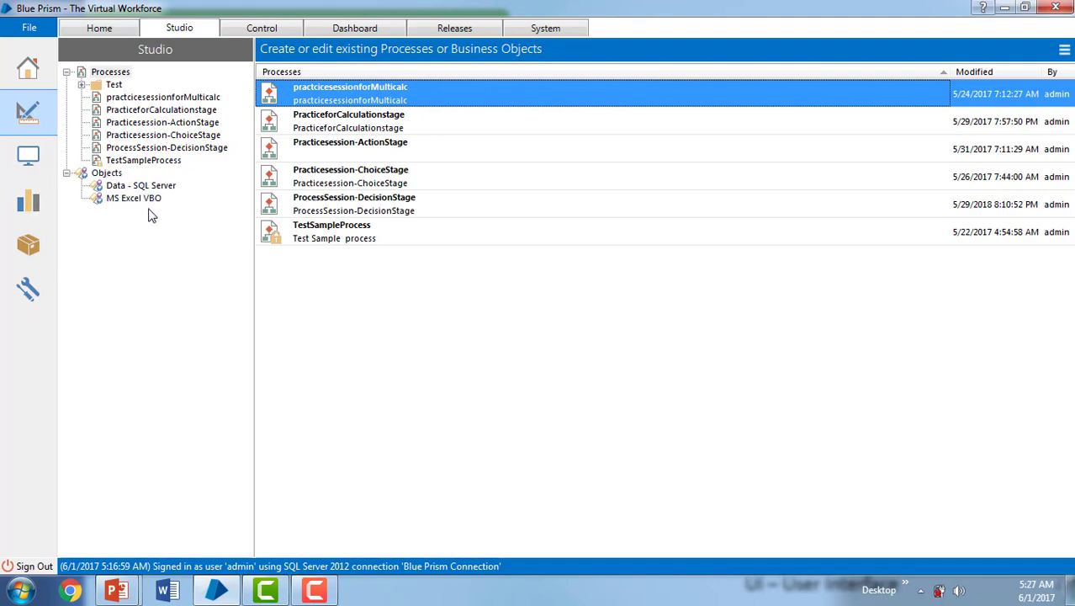
mouse_move(150, 202)
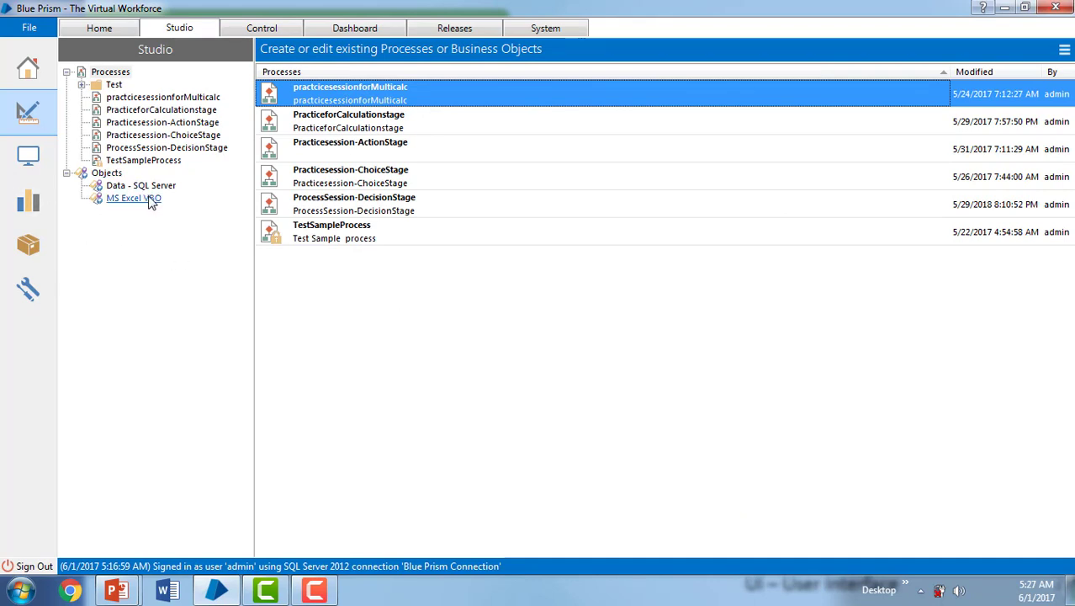